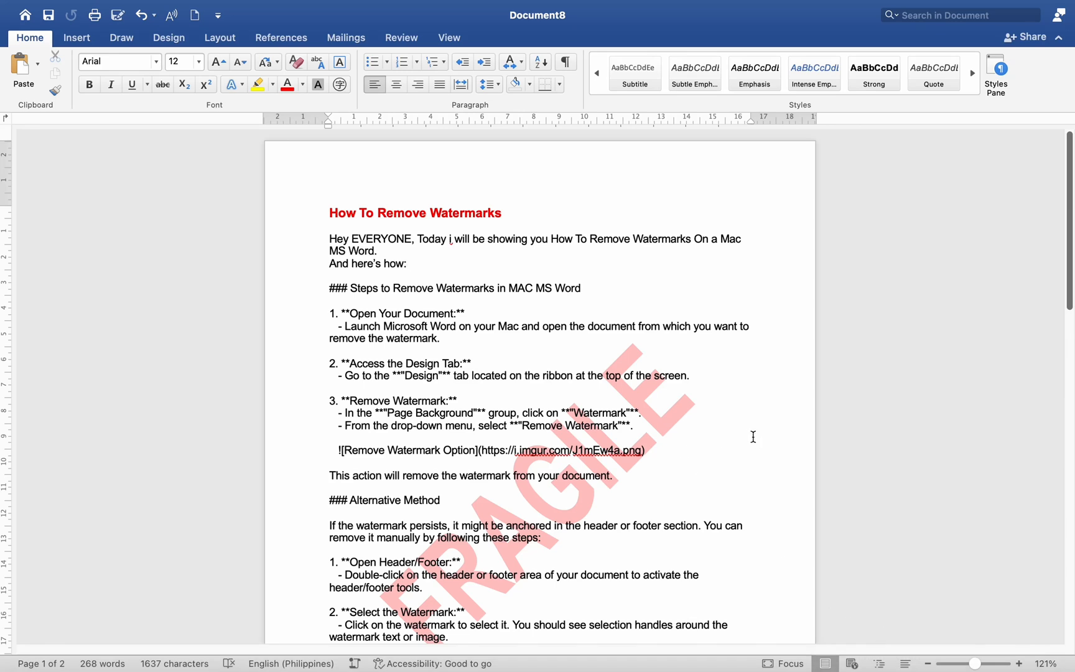
Reach the Insert Watermark settings from the Design ribbon, showing the red diagonal FRAGILE watermark.
left_click(406, 264)
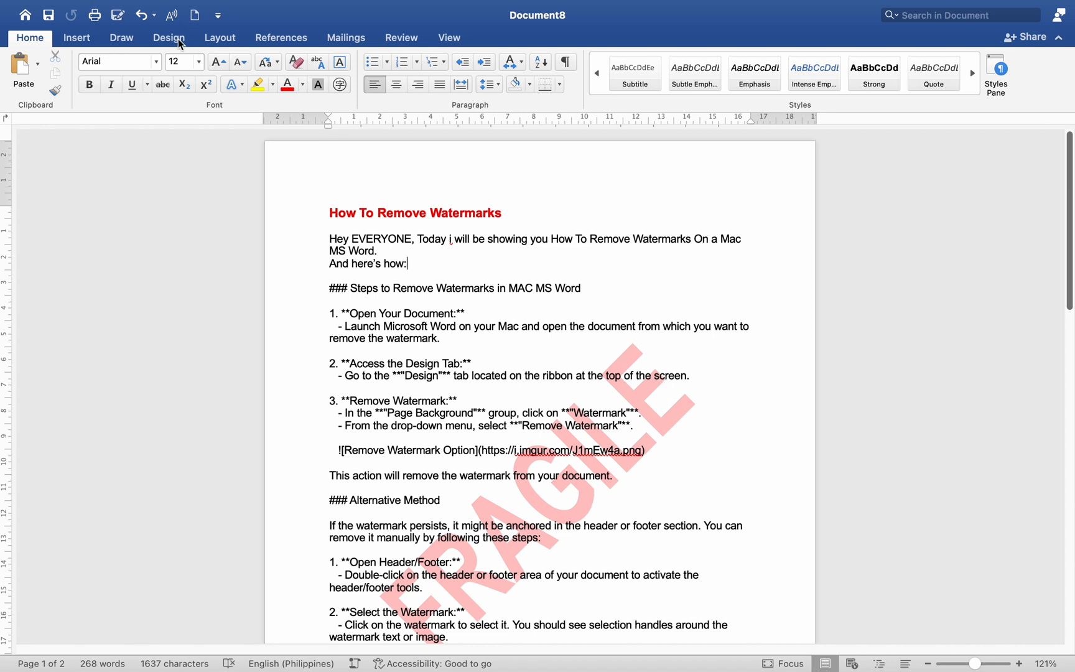
left_click(169, 37)
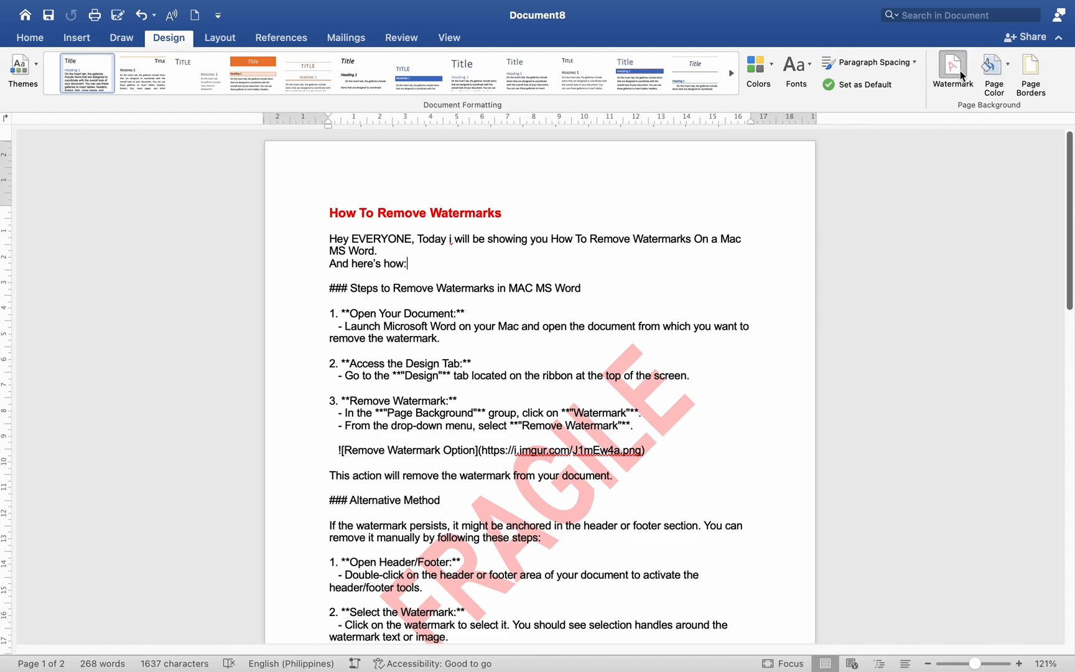
left_click(952, 71)
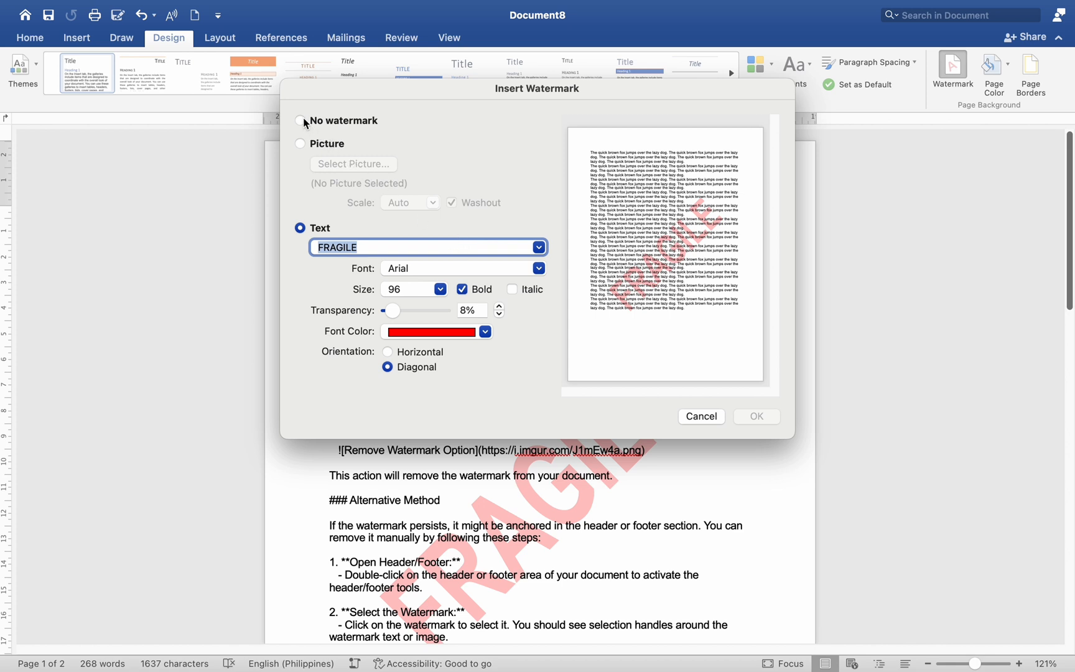
Select No watermark and confirm, returning to the page where FRAGILE still shows.
left_click(300, 120)
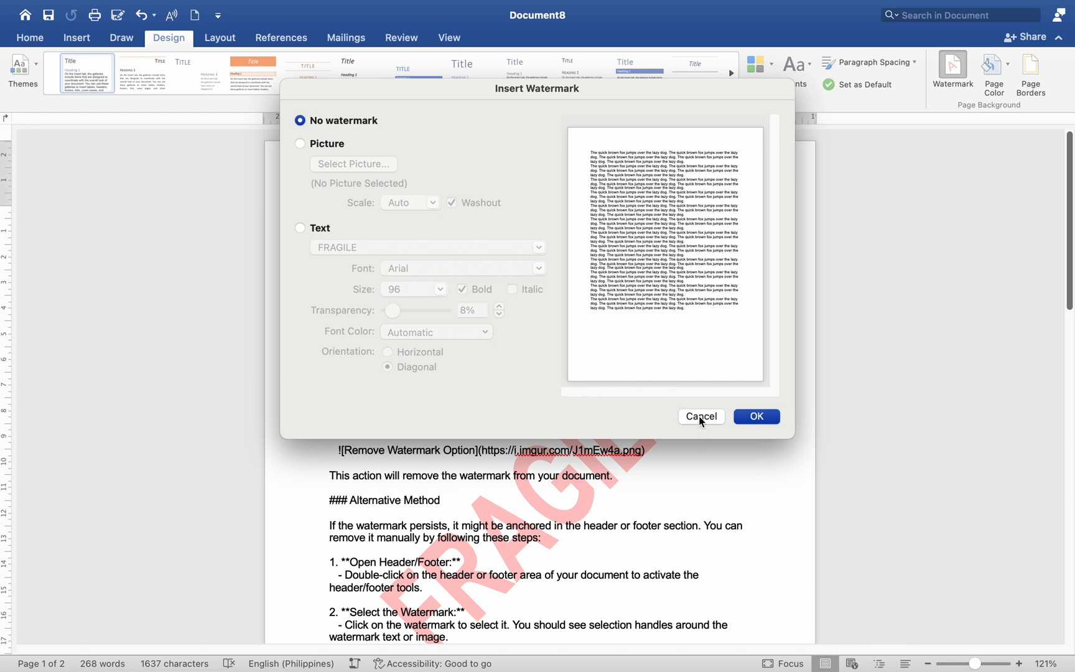
left_click(701, 416)
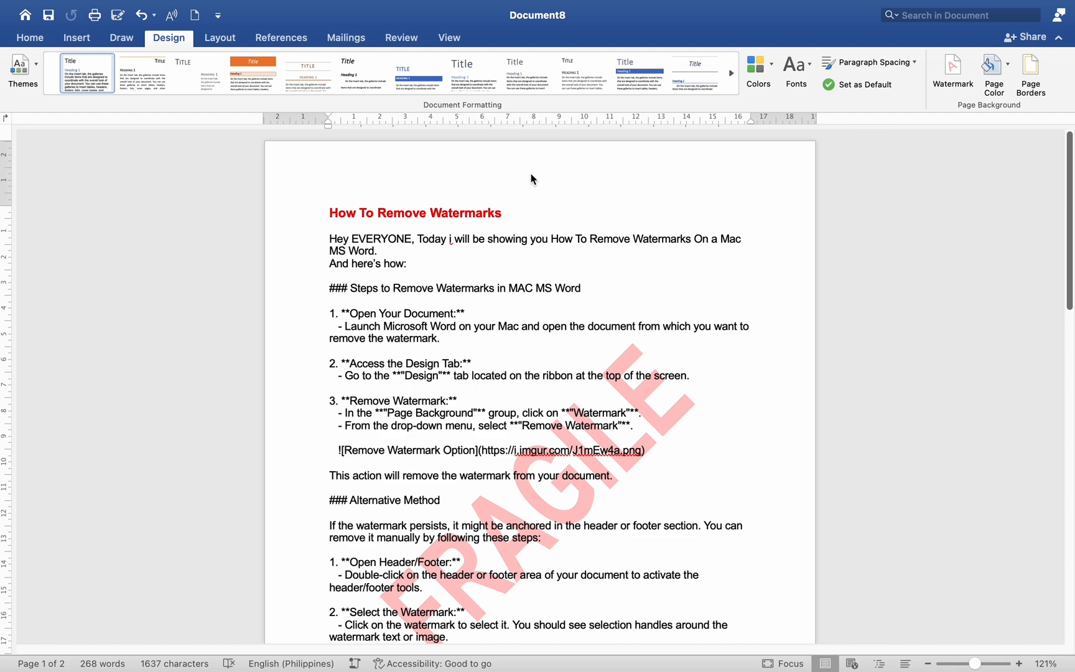
left_click(408, 264)
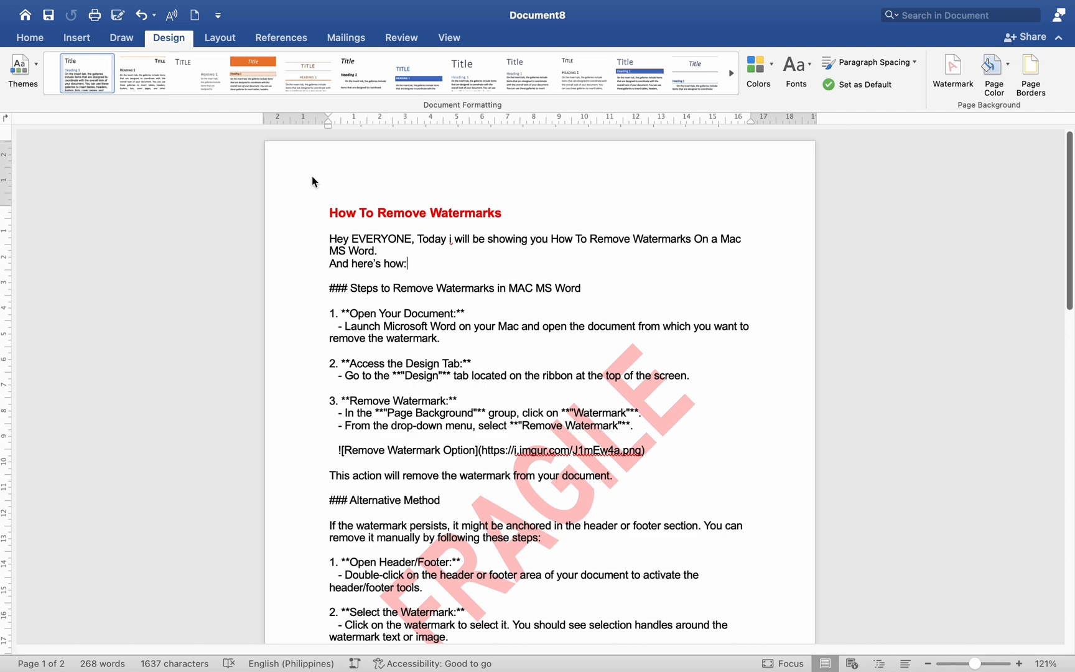
left_click(30, 38)
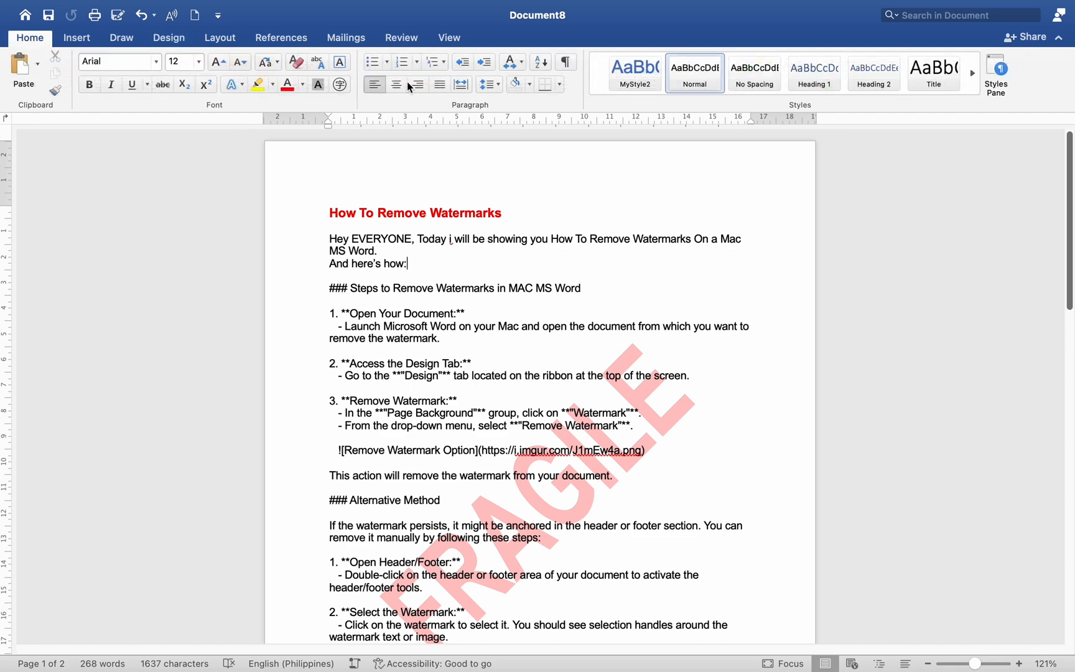
Remove the FRAGILE WordArt via the header area and close Header and Footer.
double_click(469, 176)
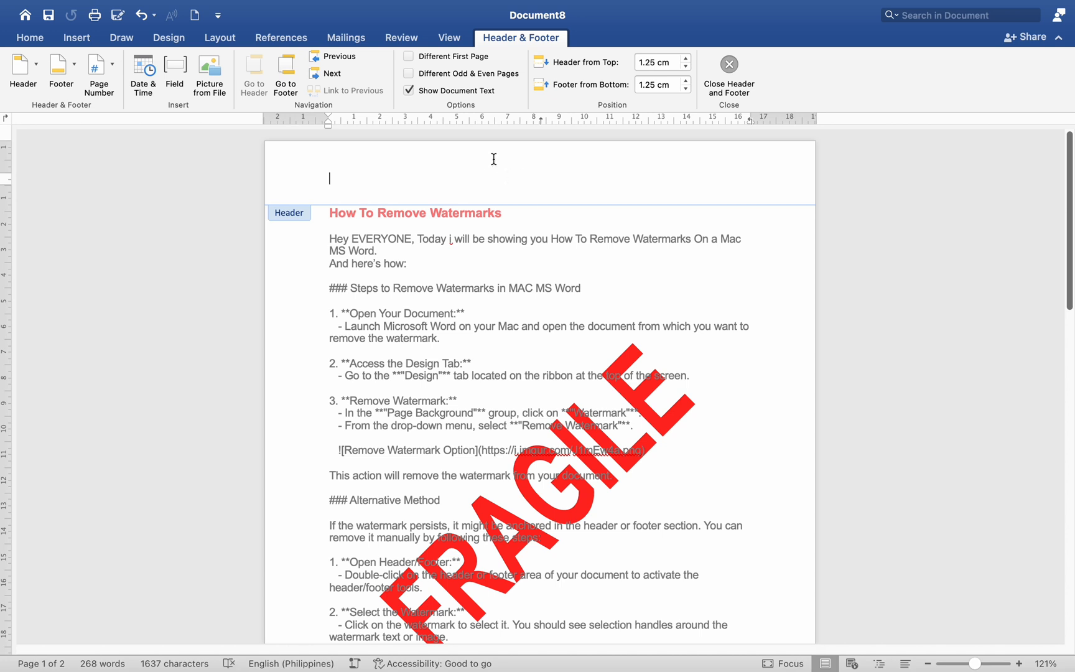
mouse_move(508, 199)
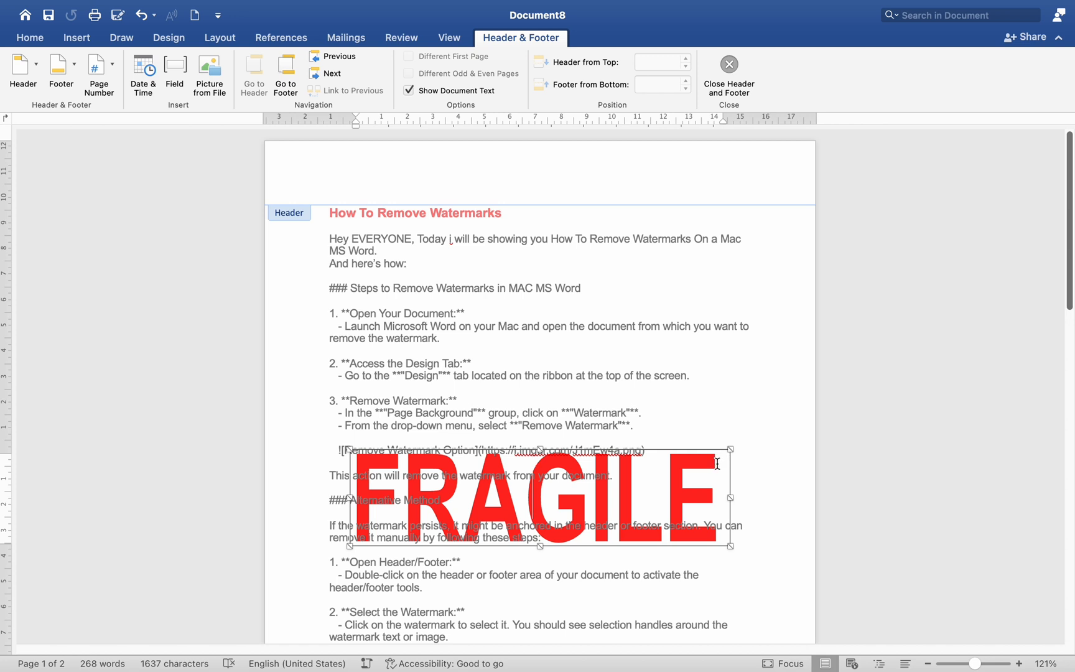
mouse_move(717, 461)
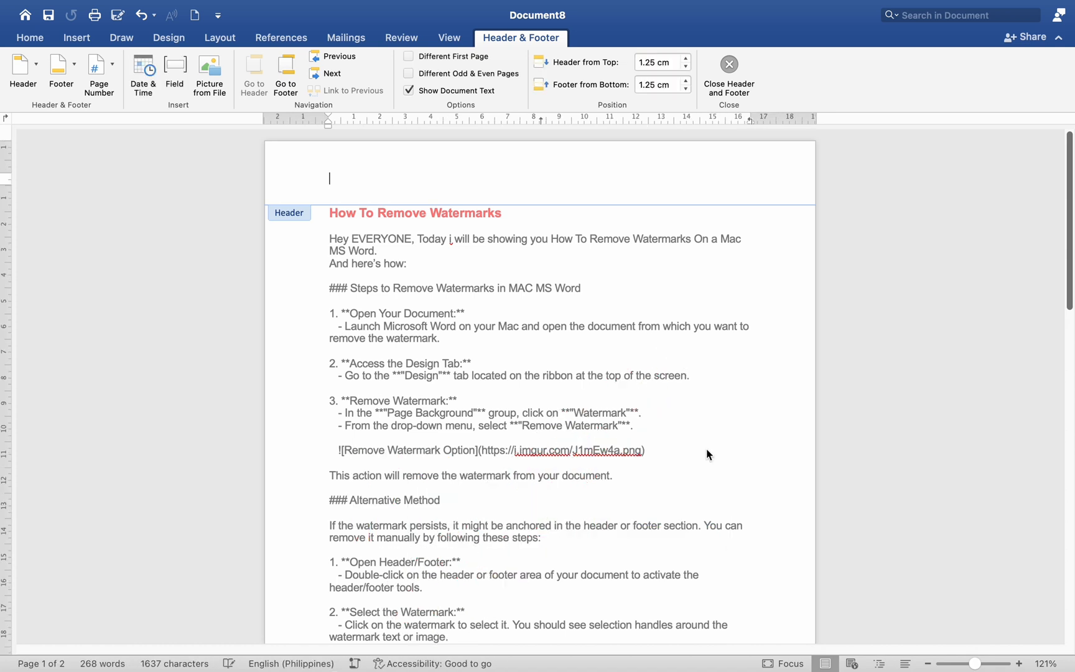
mouse_move(686, 117)
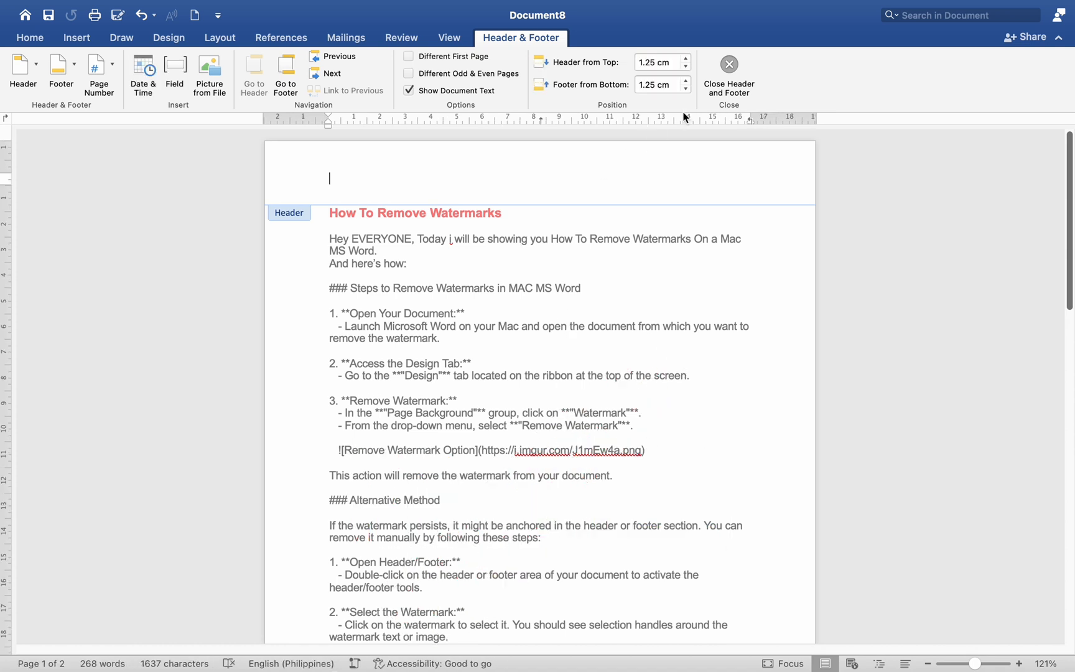
mouse_move(728, 64)
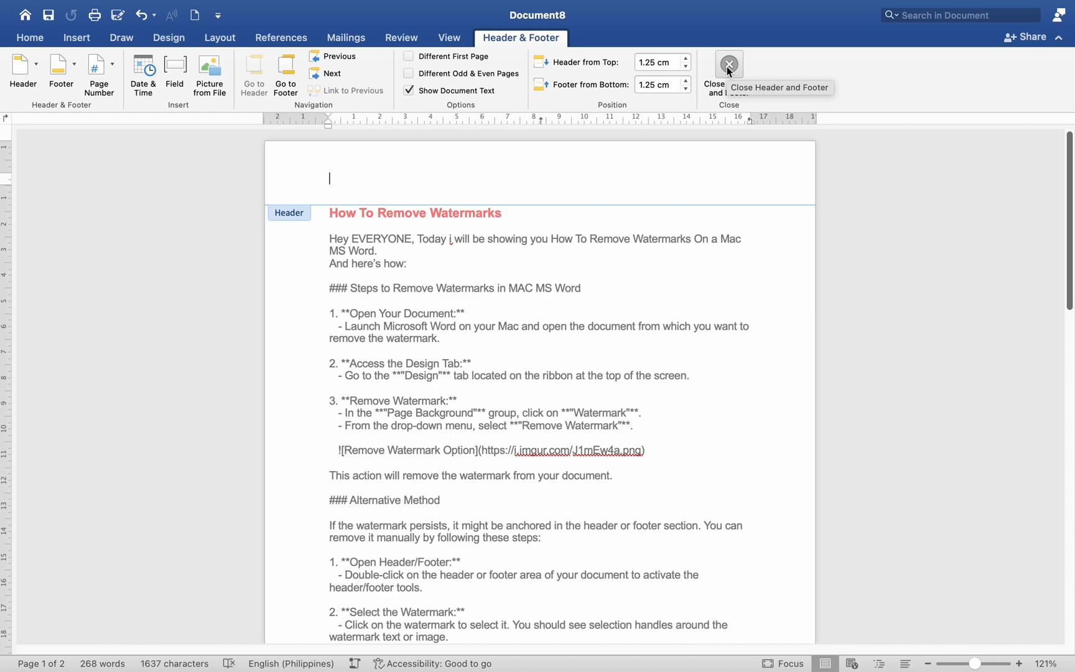
left_click(728, 64)
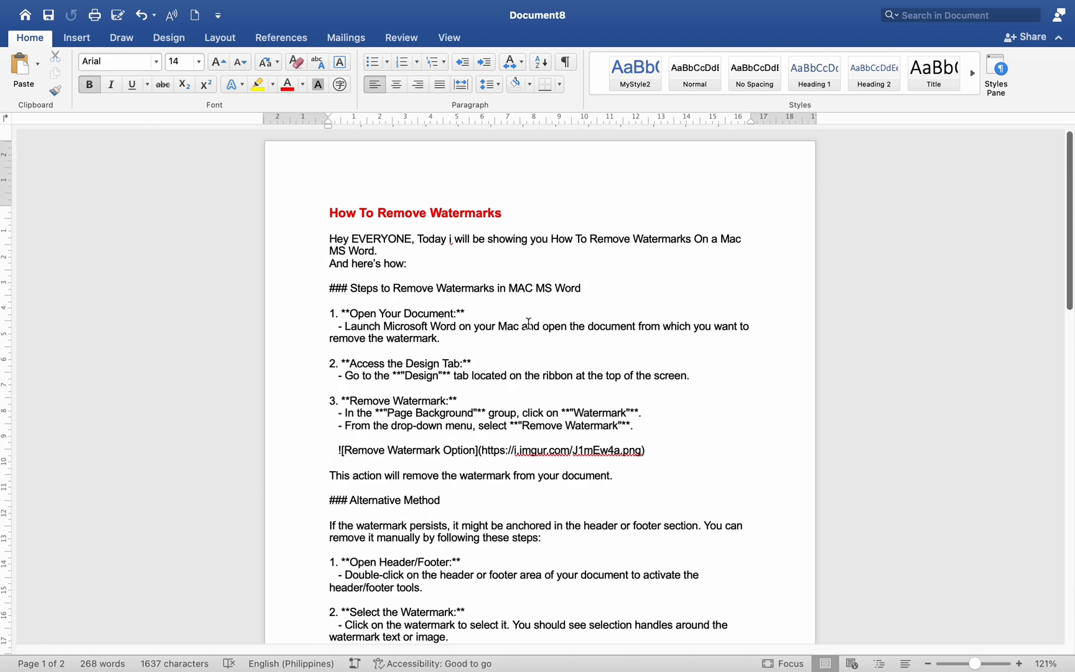
mouse_move(547, 300)
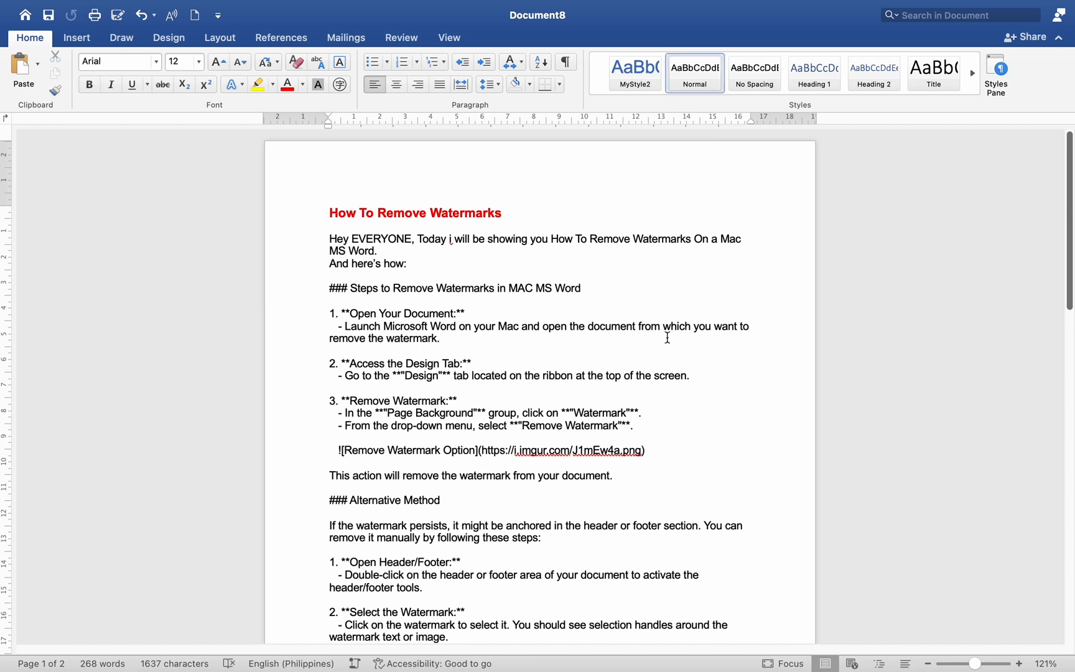
mouse_move(660, 337)
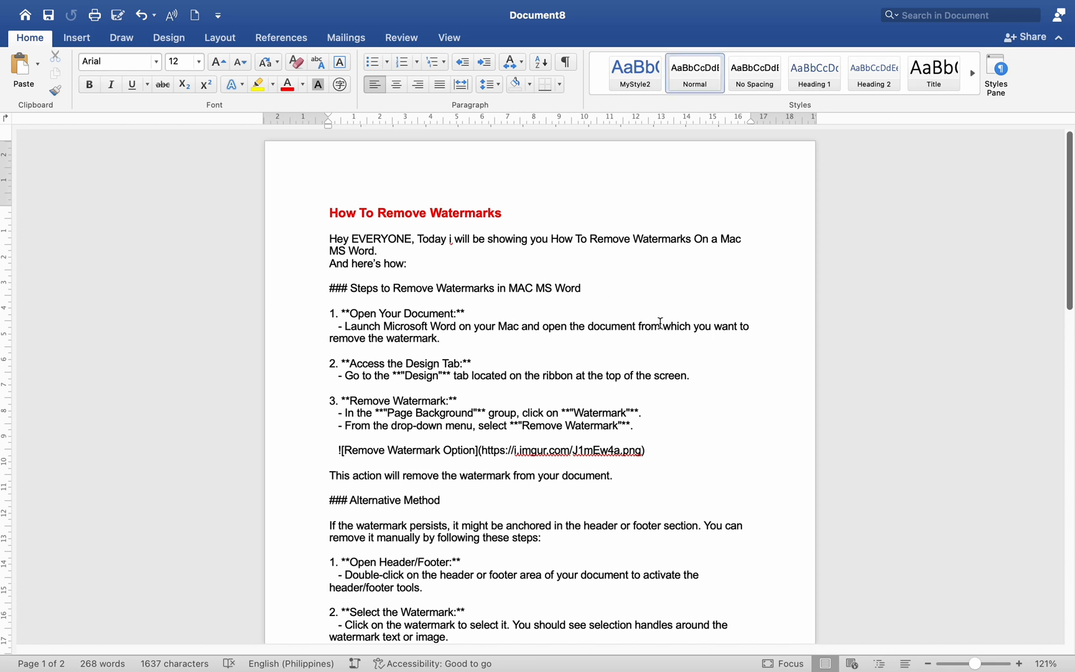